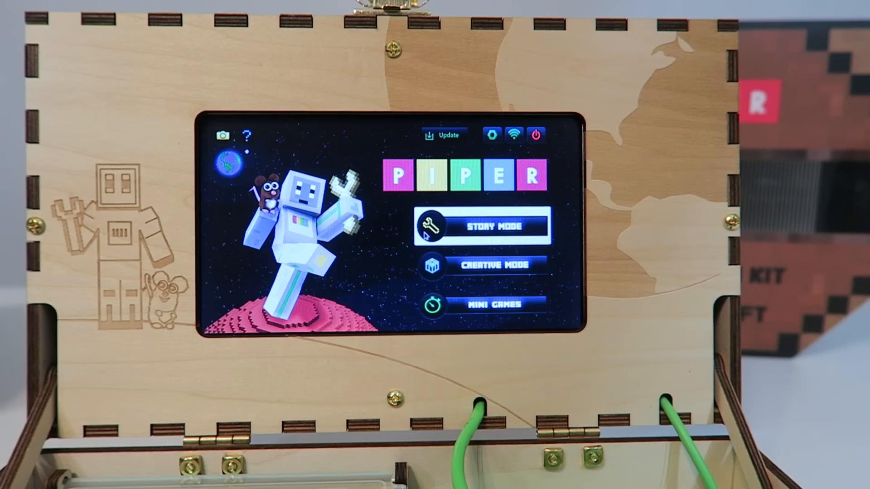
Launch Story Mode from the PIPER main menu and skip the intro video
click(482, 226)
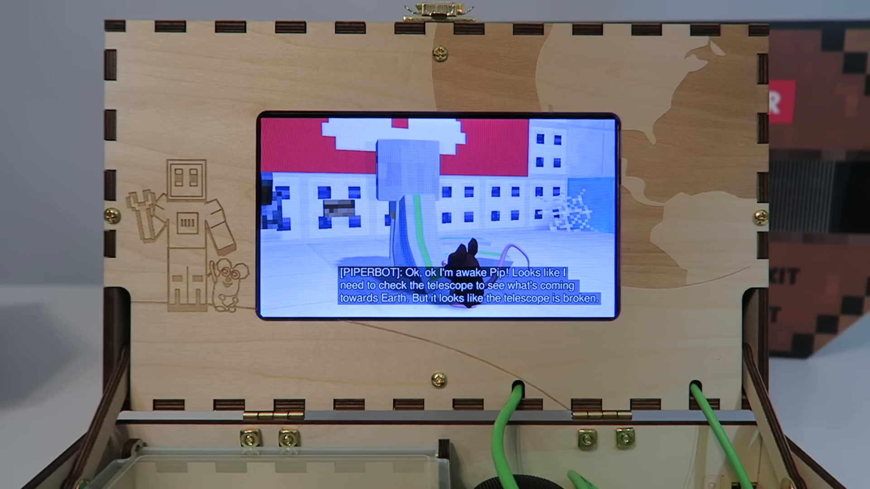
click(439, 216)
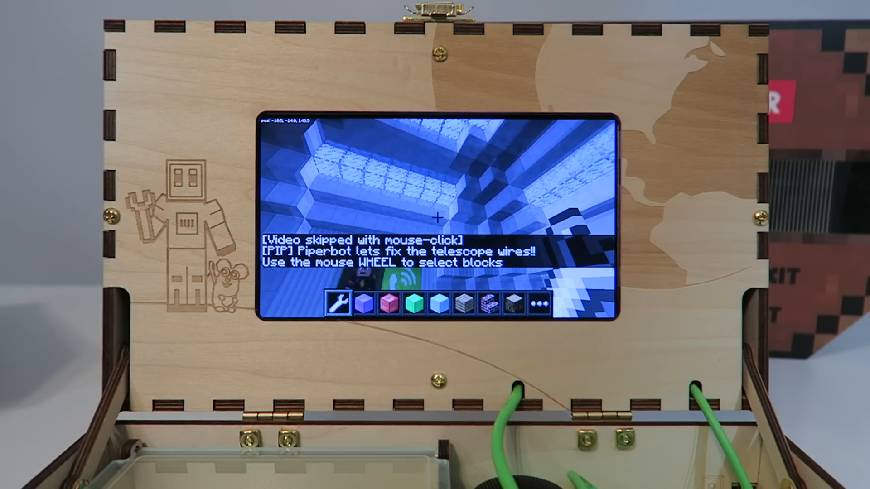